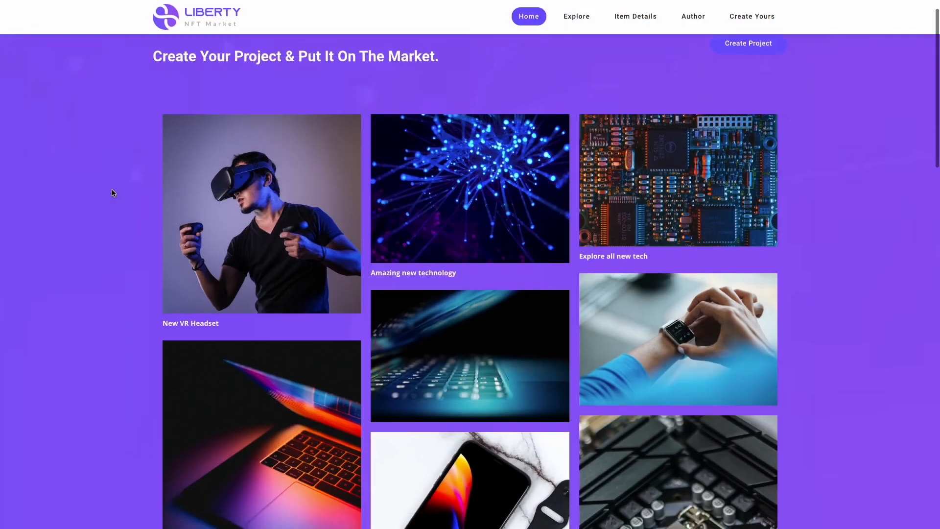
Scroll down the Liberty NFT Market tech image gallery page
{"action": "scroll", "scroll_direction": "down", "scroll_amount": 3}
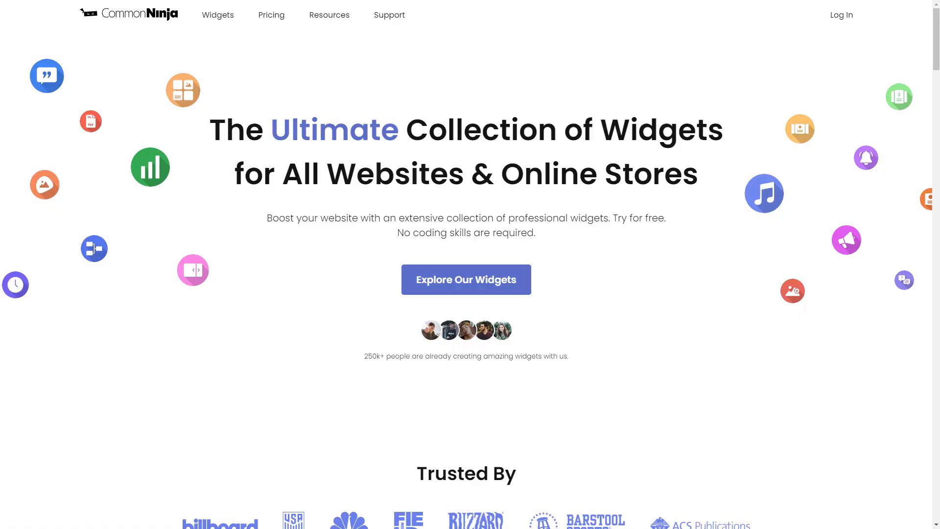
Browse the widget catalog, create an Image Gallery, and collapse the first My Image item
{"action": "left_click", "coordinate": [217, 14]}
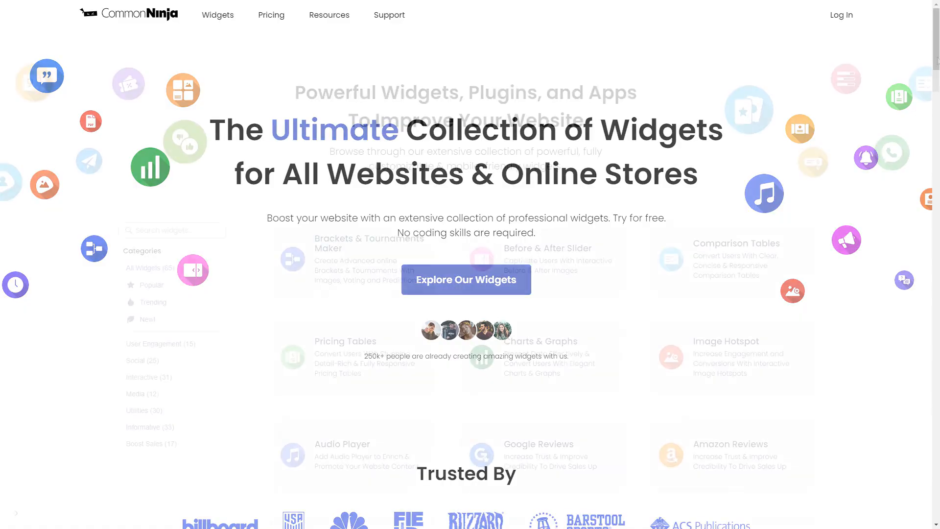
{"action": "scroll", "scroll_direction": "down", "scroll_amount": 3}
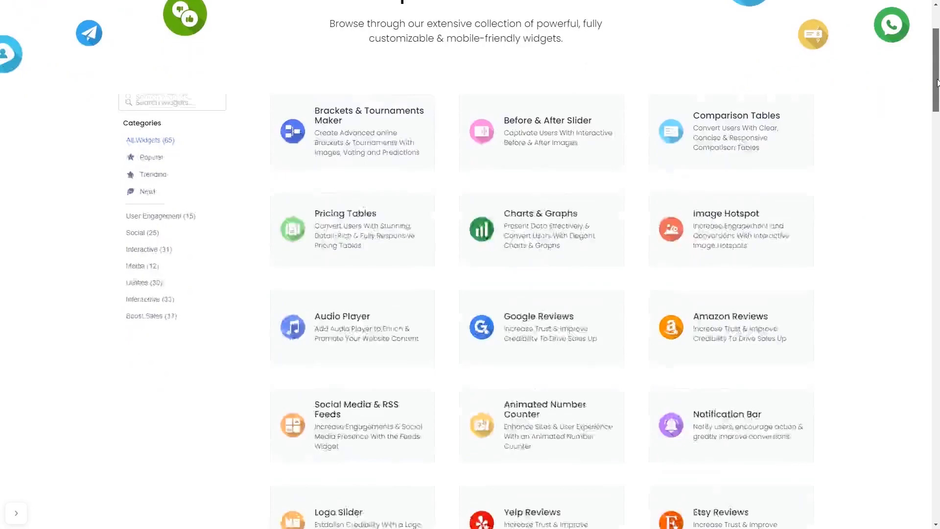
{"action": "scroll", "scroll_direction": "down", "scroll_amount": 3}
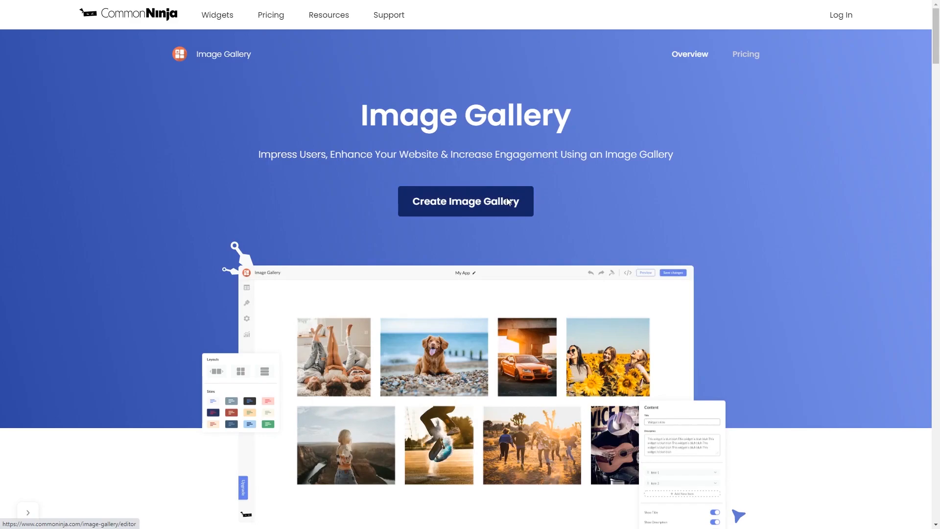
{"action": "left_click", "coordinate": [465, 201]}
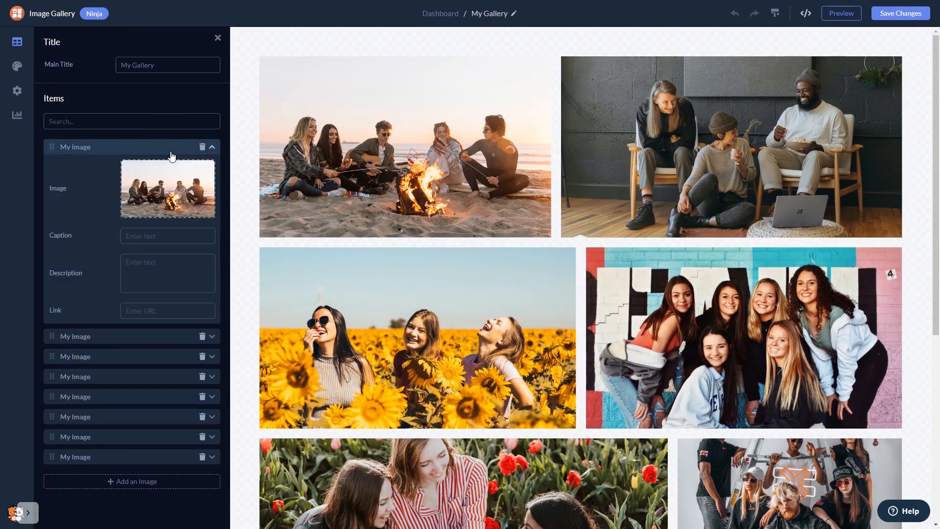
{"action": "left_click", "coordinate": [211, 147]}
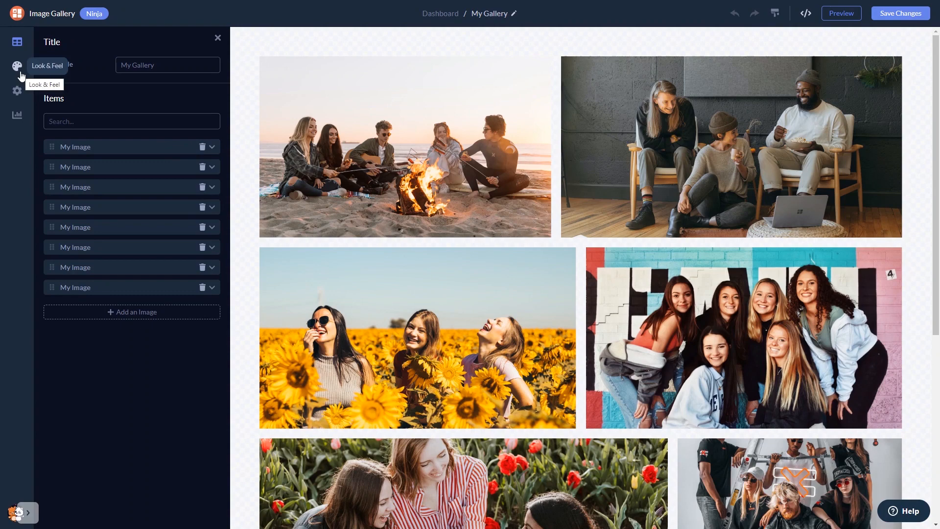
In Look & Feel, try masonry and stacked layouts, then pick the featured-image collage layout
{"action": "left_click", "coordinate": [17, 66]}
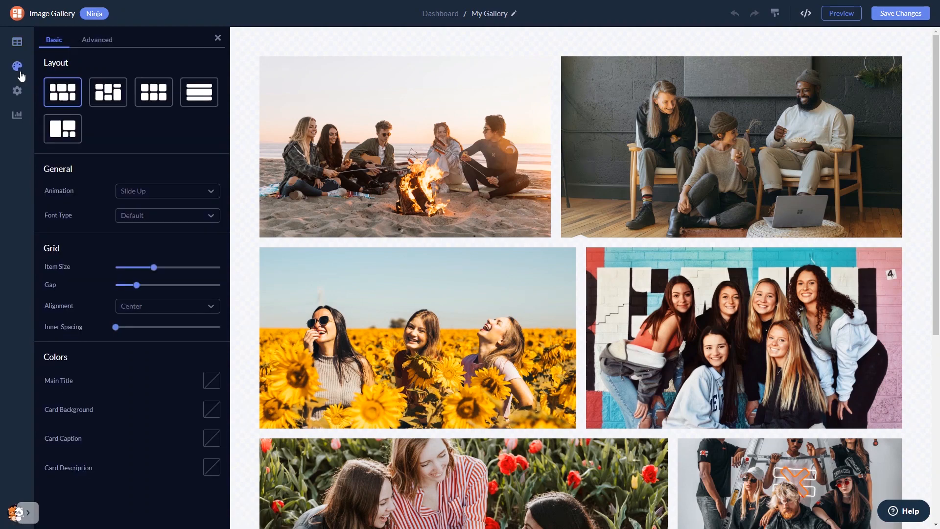
{"action": "left_click", "coordinate": [107, 92]}
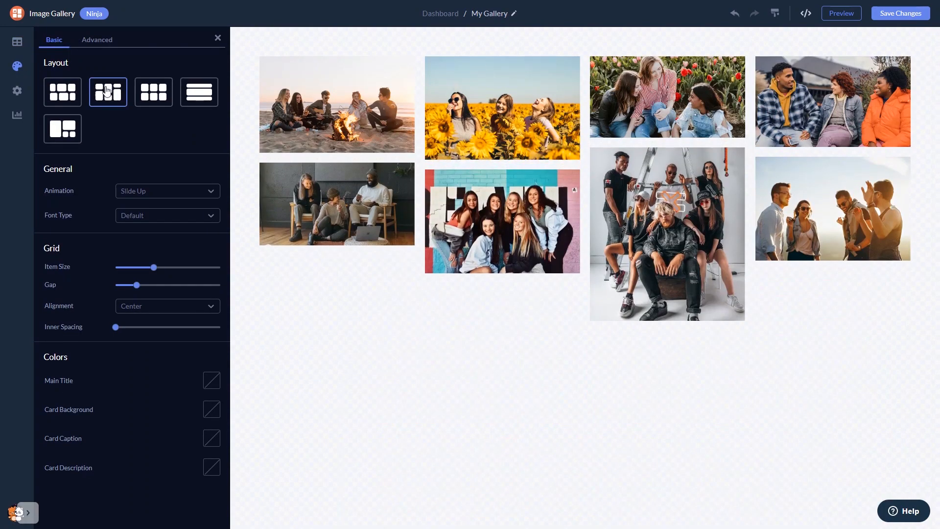
{"action": "left_click", "coordinate": [198, 92]}
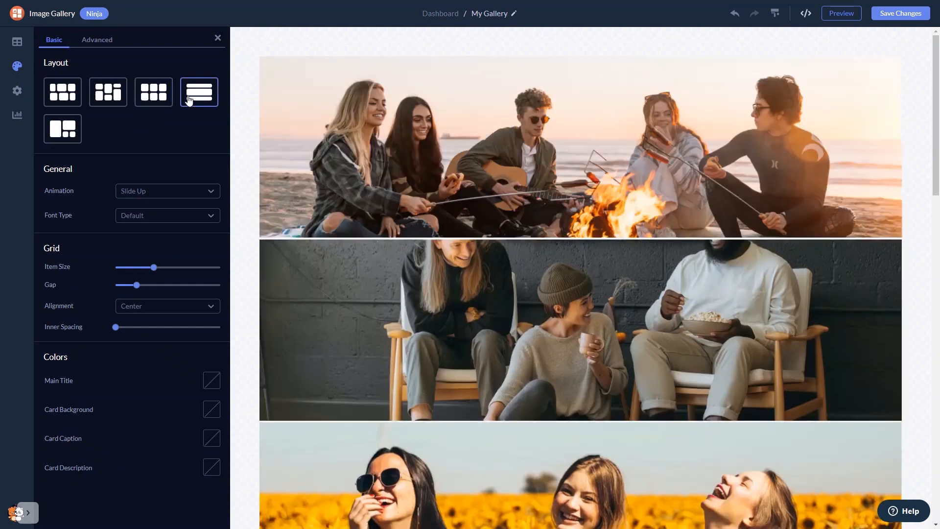
{"action": "left_click", "coordinate": [61, 128]}
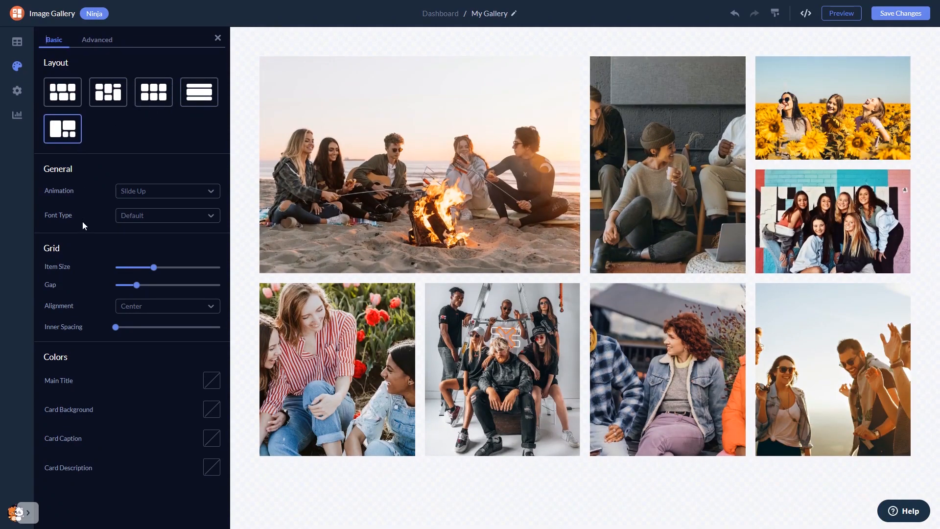
{"action": "mouse_move", "coordinate": [98, 371]}
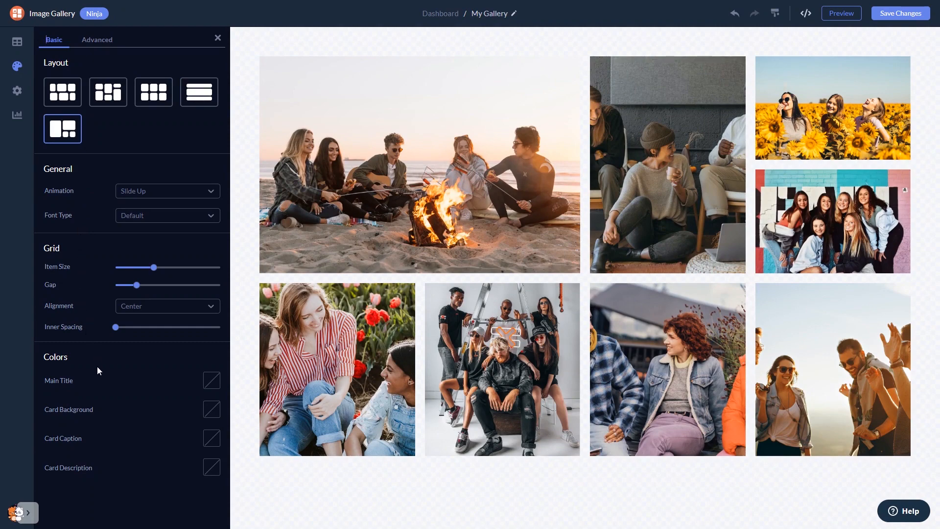
{"action": "mouse_move", "coordinate": [56, 230]}
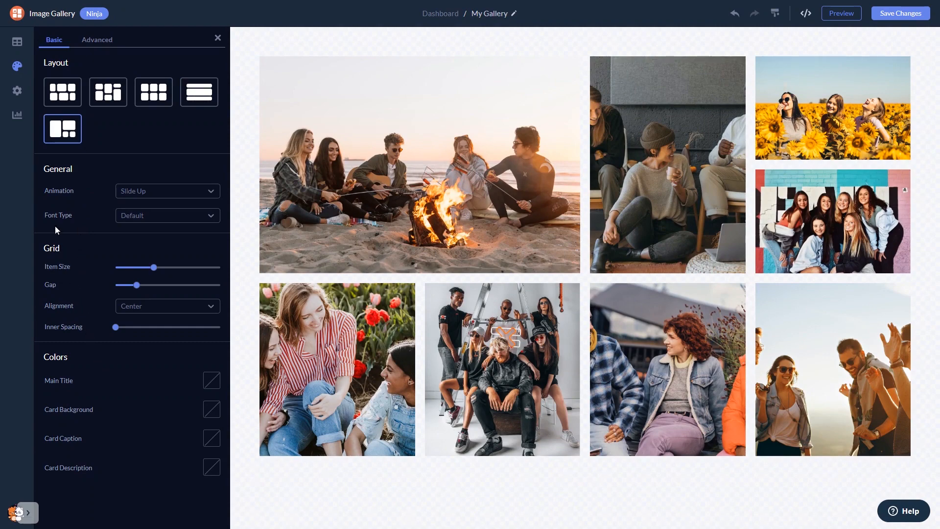
{"action": "left_click", "coordinate": [16, 91]}
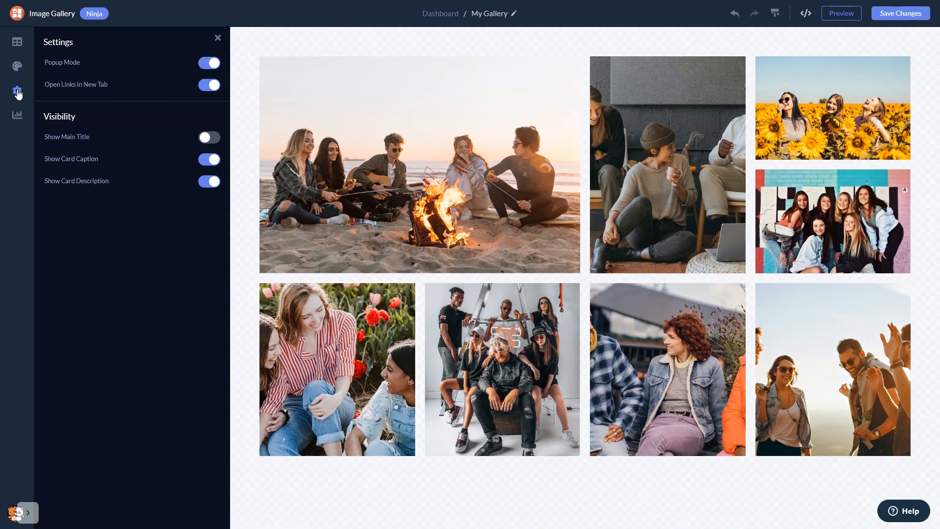
{"action": "mouse_move", "coordinate": [870, 88]}
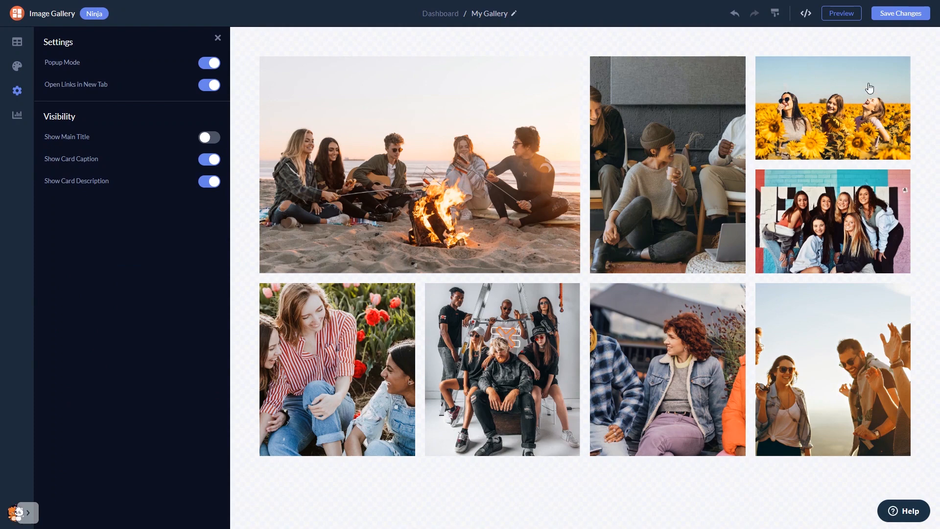
{"action": "mouse_move", "coordinate": [907, 22]}
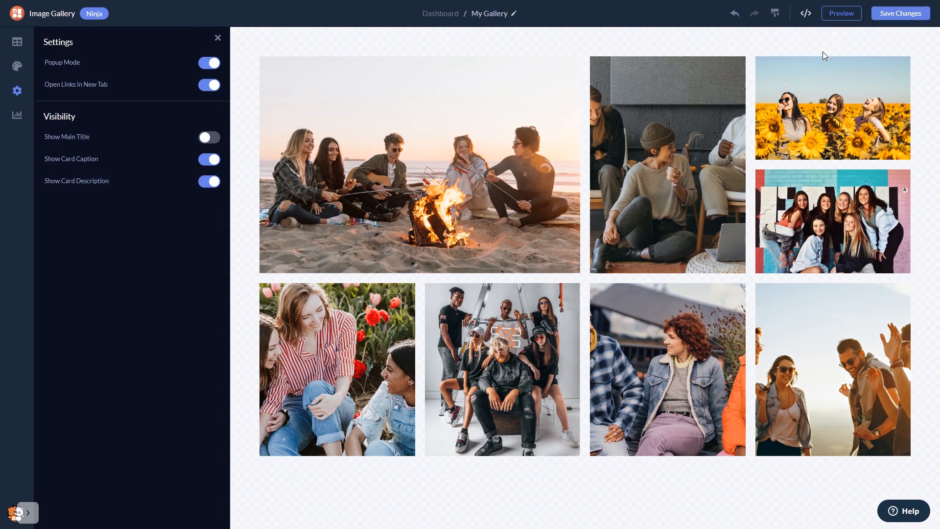
{"action": "mouse_move", "coordinate": [440, 13]}
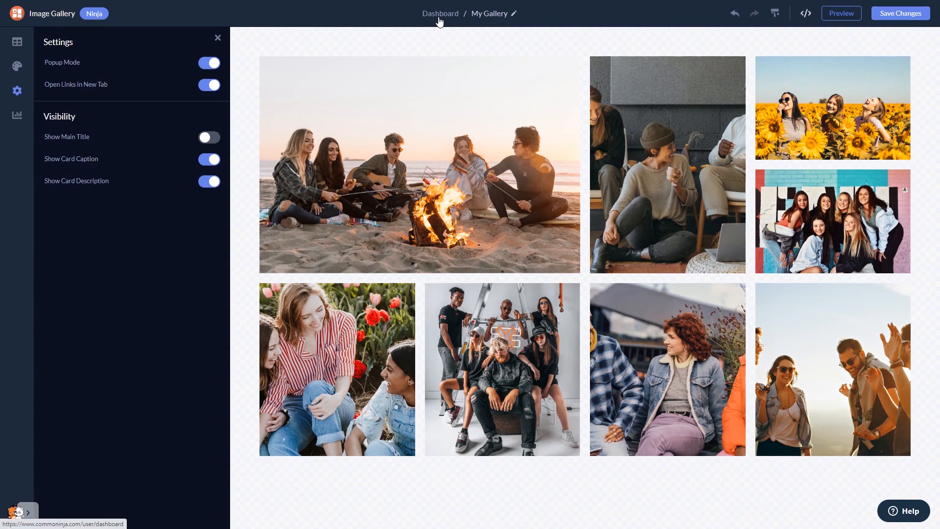
Return to the project's Widgets dashboard via the Dashboard breadcrumb
{"action": "left_click", "coordinate": [439, 13]}
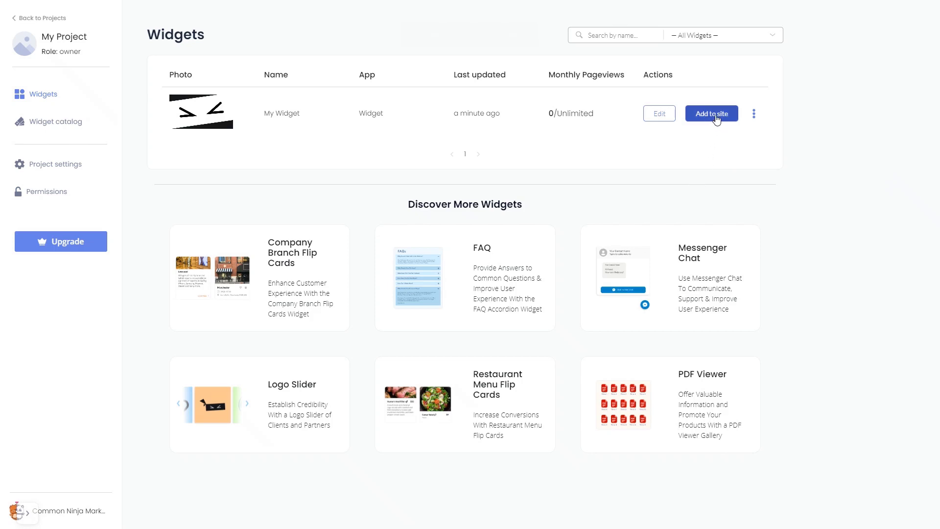
Open Add to site, copy the gallery's installation code, and close the dialog
{"action": "left_click", "coordinate": [710, 113]}
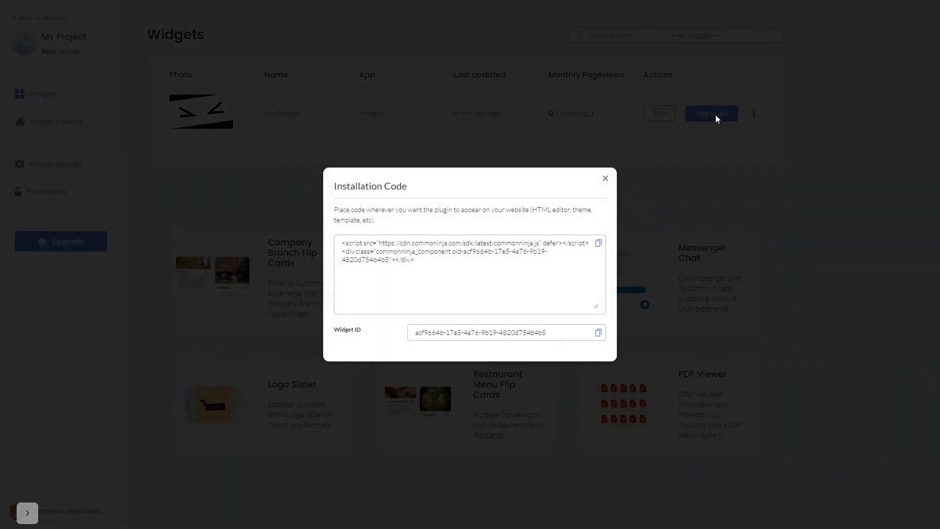
{"action": "mouse_move", "coordinate": [599, 242]}
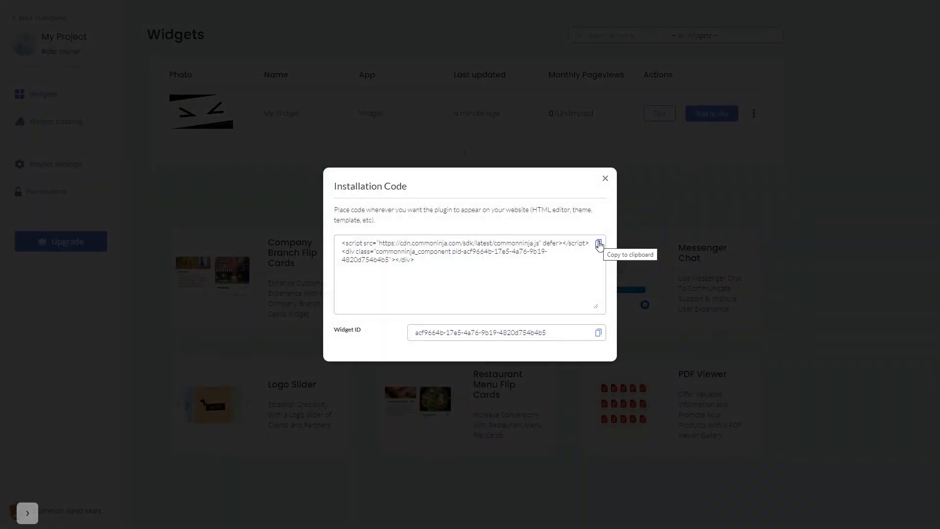
{"action": "left_click", "coordinate": [598, 244]}
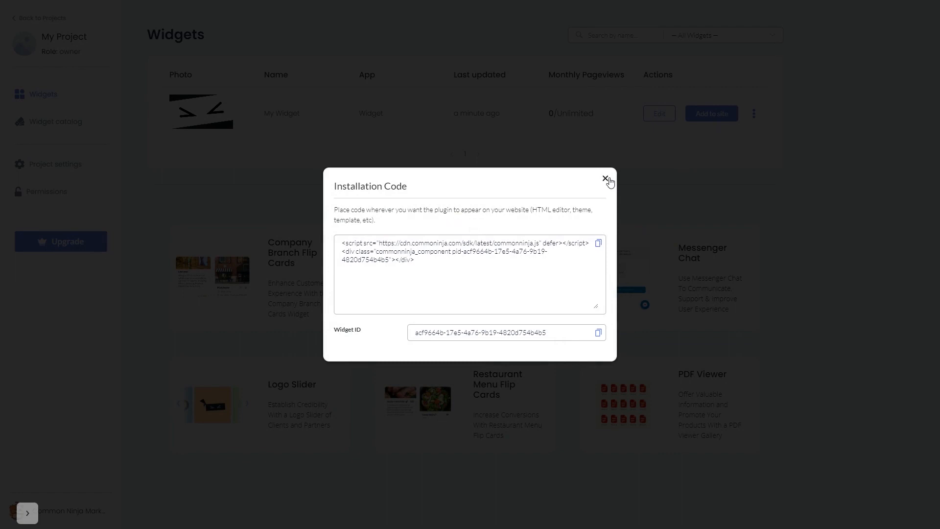
{"action": "left_click", "coordinate": [606, 179]}
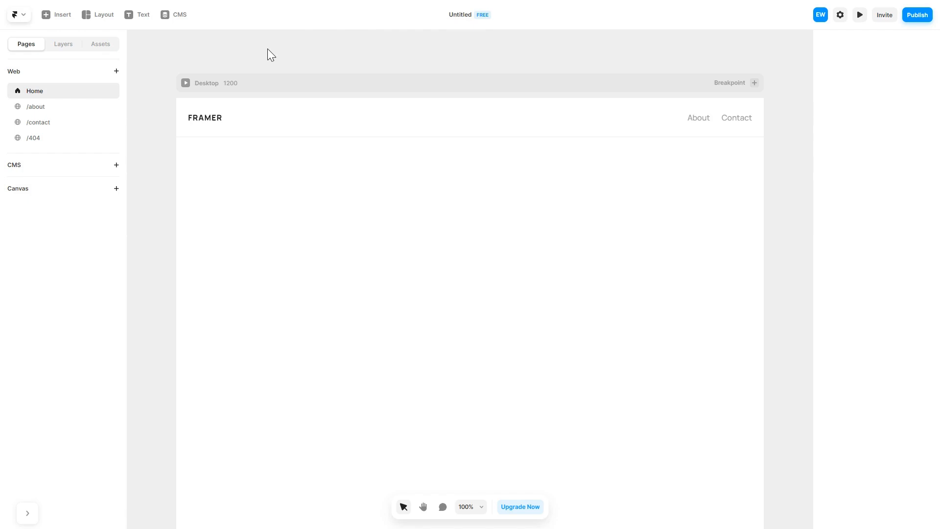
{"action": "mouse_move", "coordinate": [62, 14]}
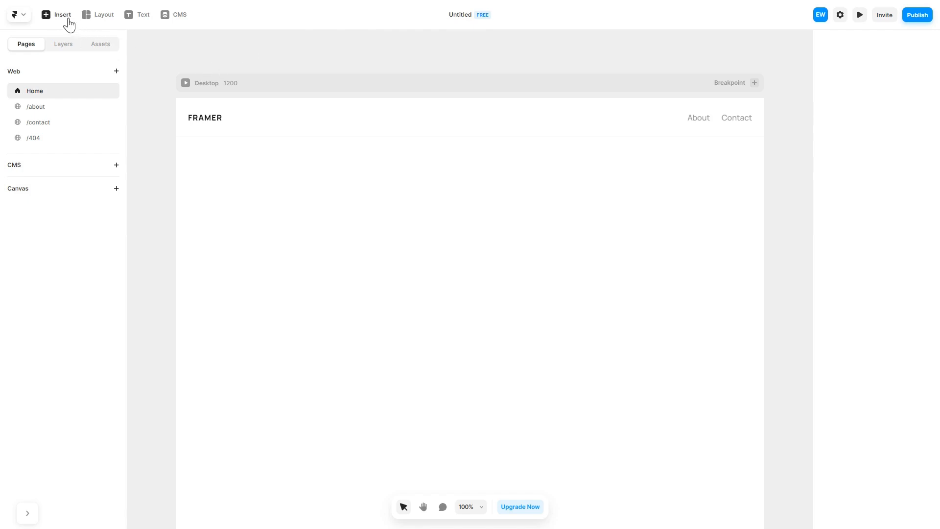
Insert an Embed component, set its type to HTML, and paste the gallery code
{"action": "left_click", "coordinate": [56, 14]}
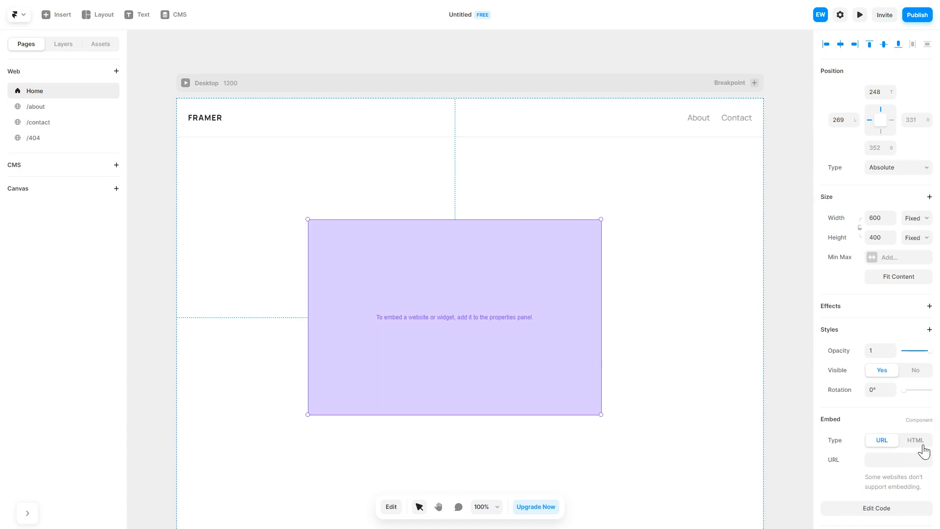
{"action": "left_click", "coordinate": [915, 440]}
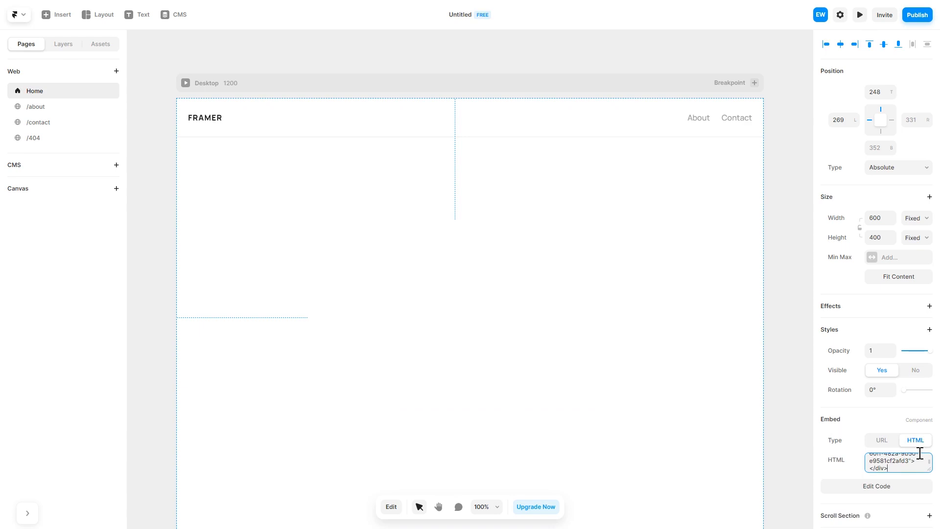
{"action": "left_click", "coordinate": [859, 14]}
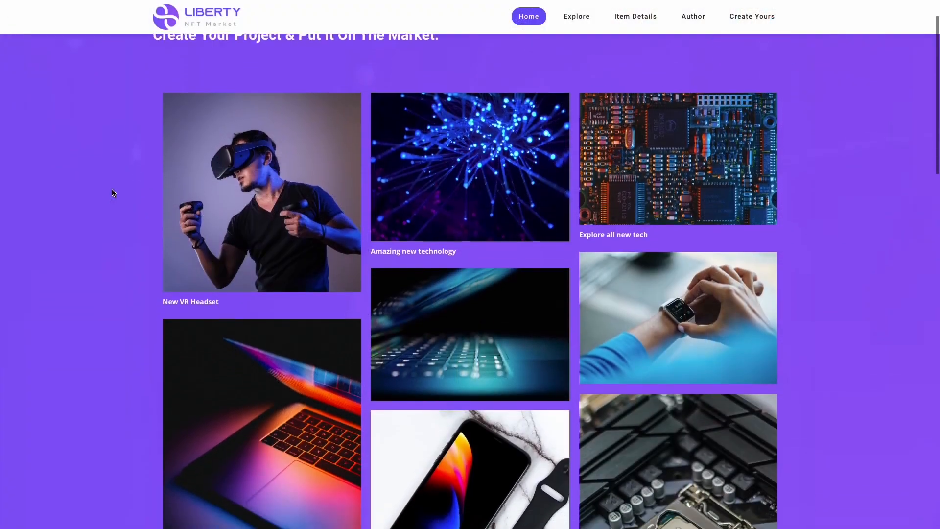